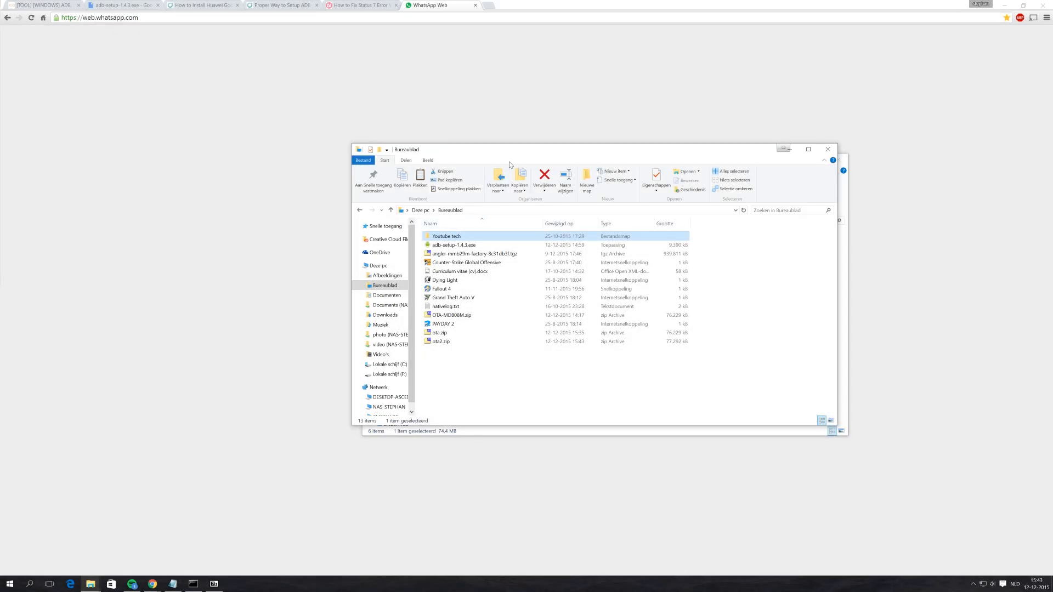
# - Copy ota2.zip from the Desktop via its context menu
pyautogui.rightClick(441, 341)
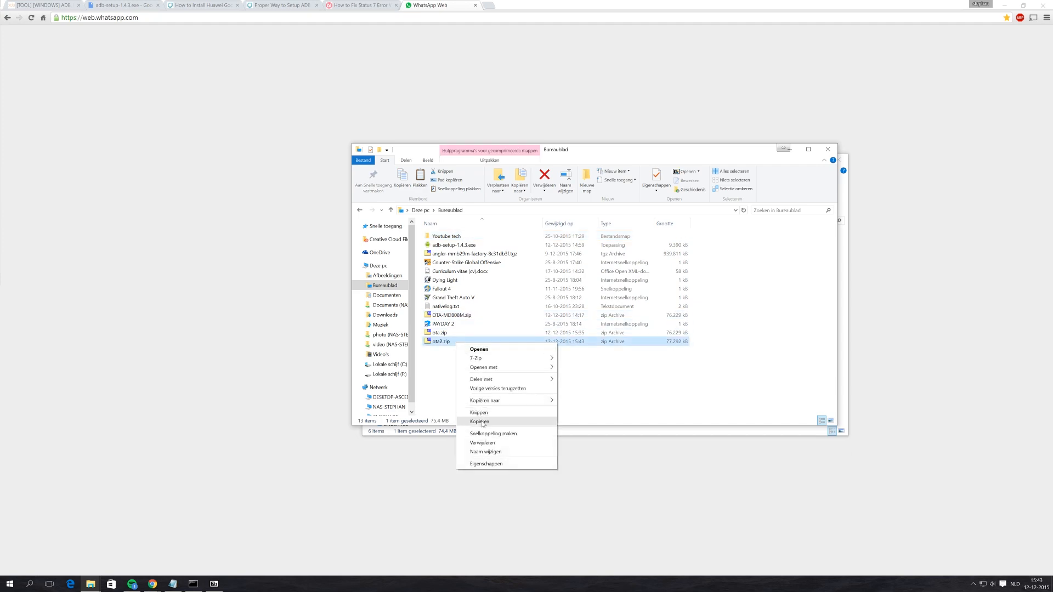
pyautogui.click(479, 421)
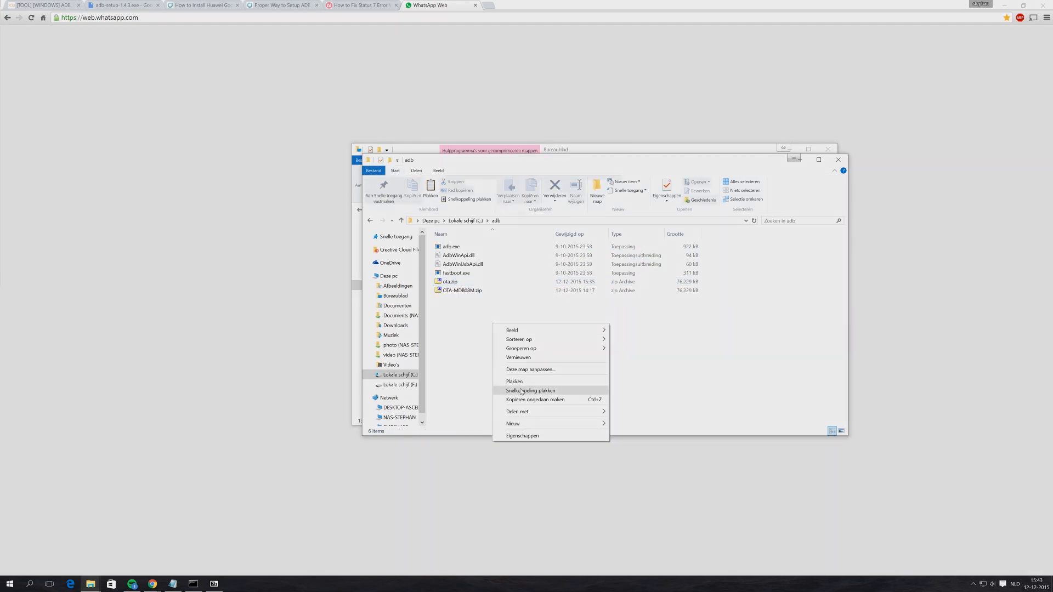